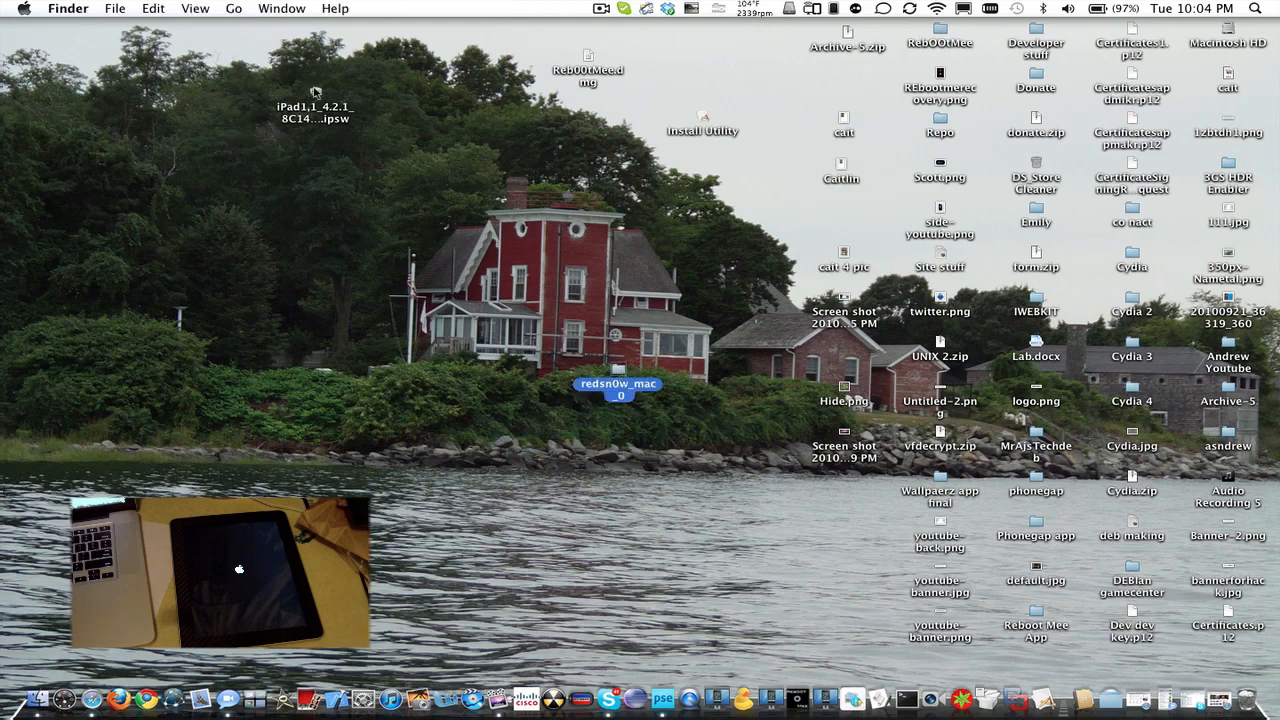
Step: Move the iPad 4.2.1 firmware file nearer the redsn0w folder on the desktop
drag(314, 105, 530, 380)
text(fe)
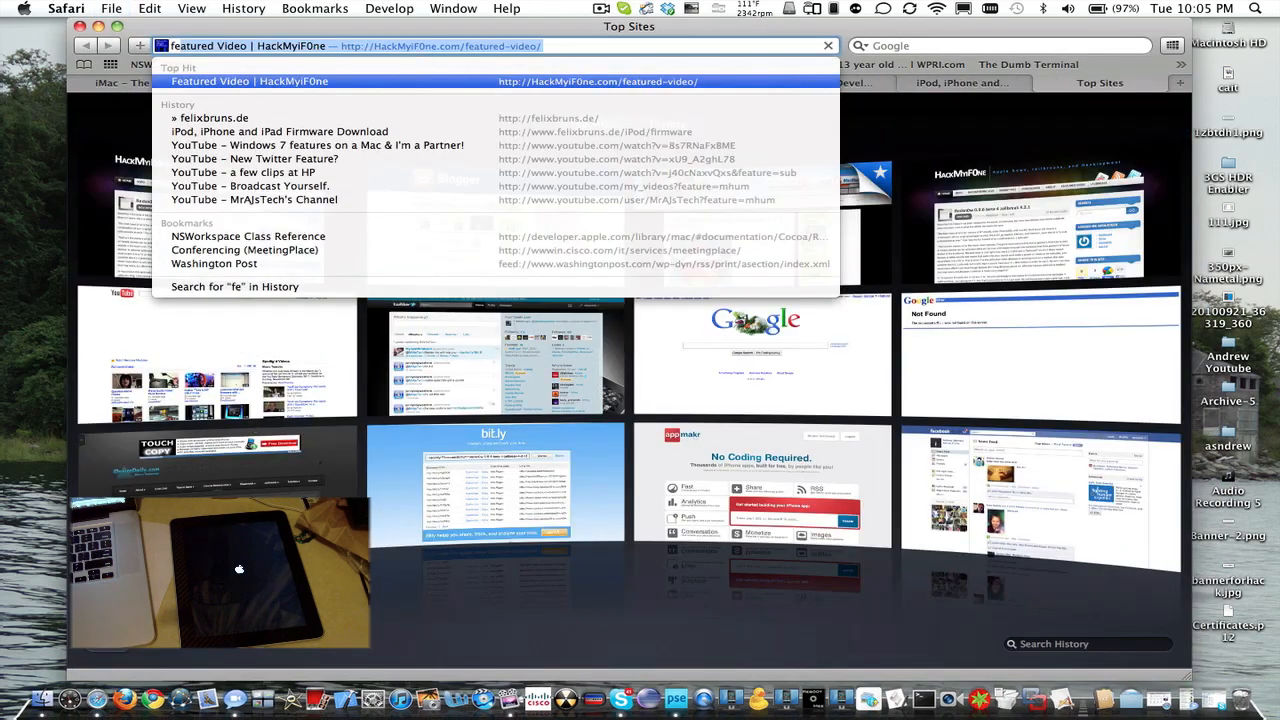
Step: Open the felixbruns firmware download page and browse the device firmware list, leaving it unchanged
click(280, 131)
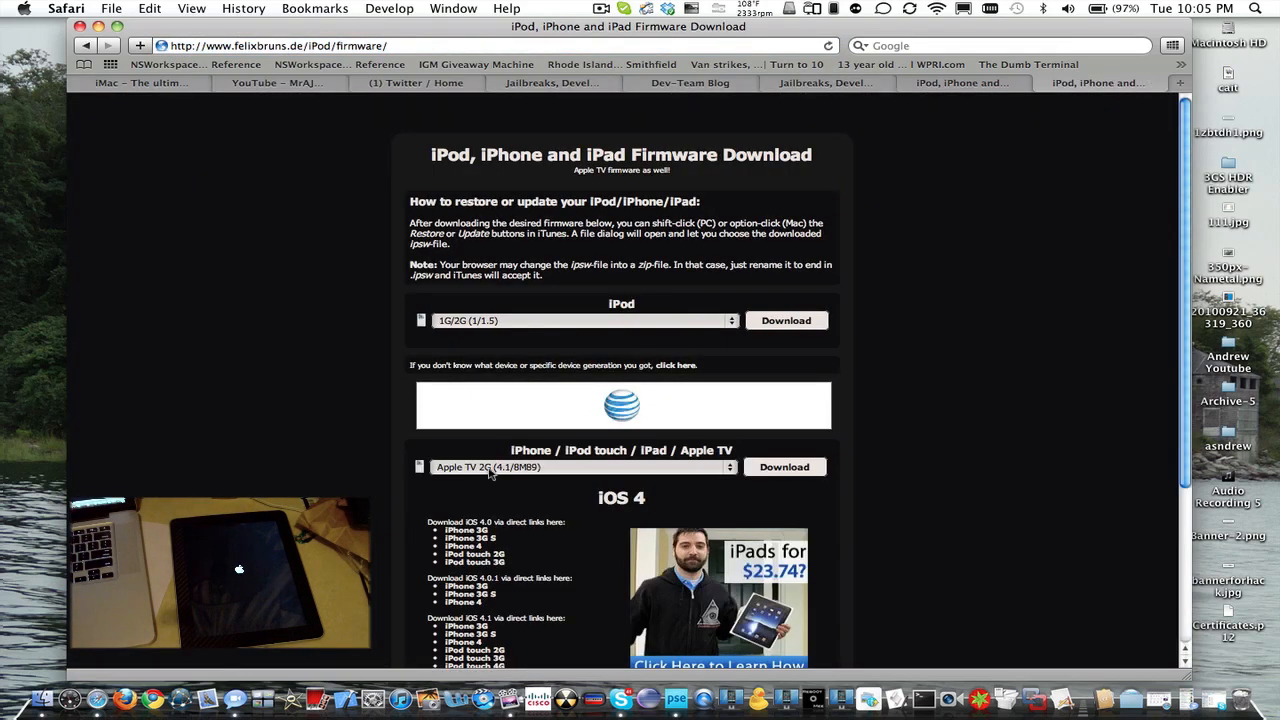
click(585, 467)
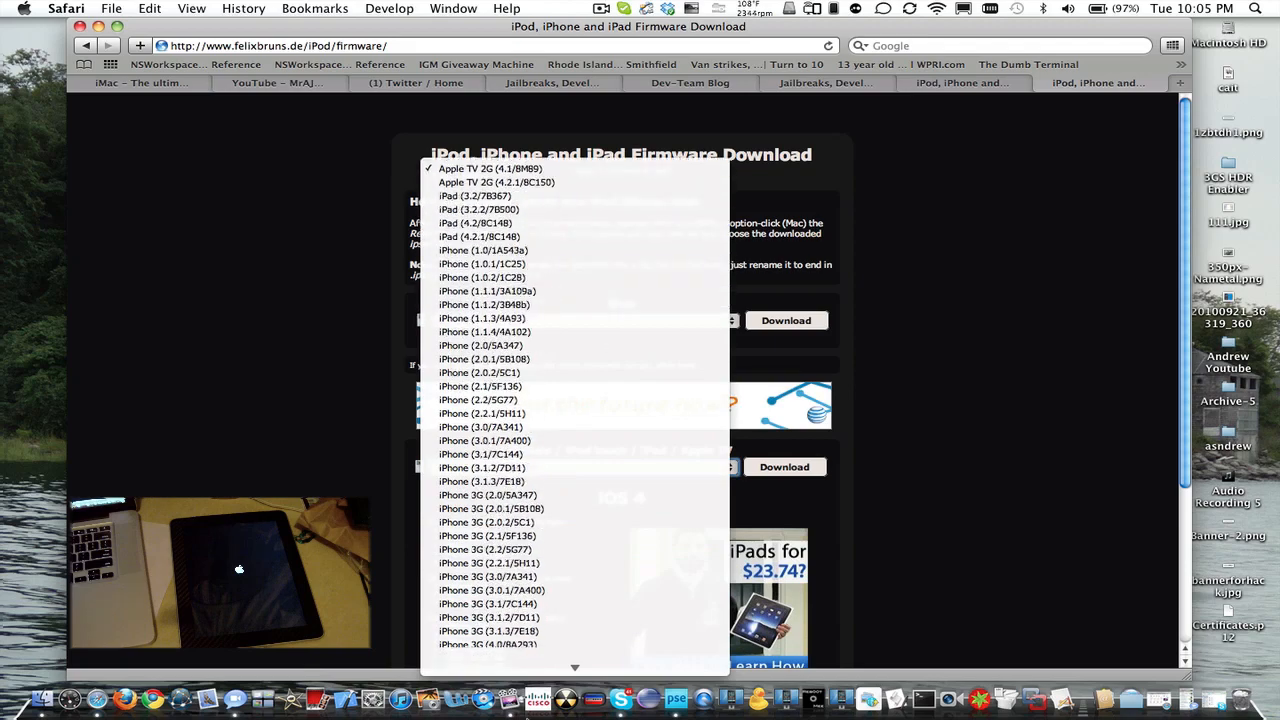
scroll(down, 3)
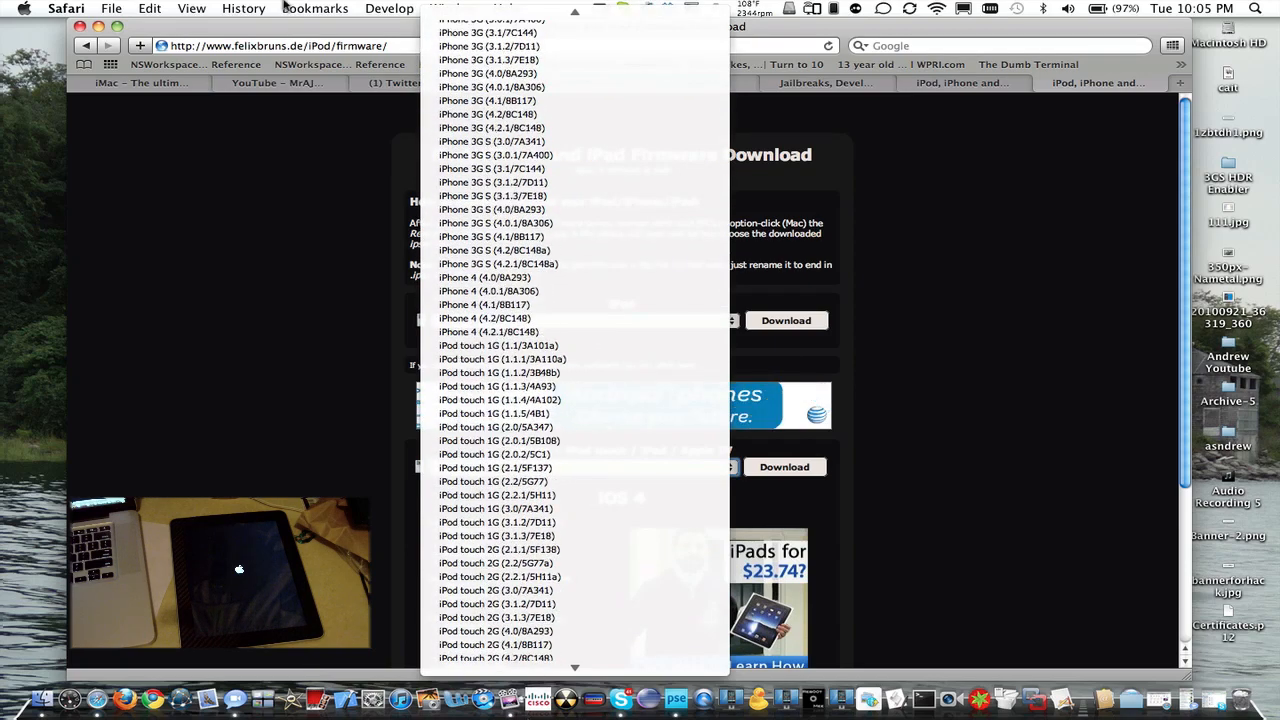
scroll(up, 3)
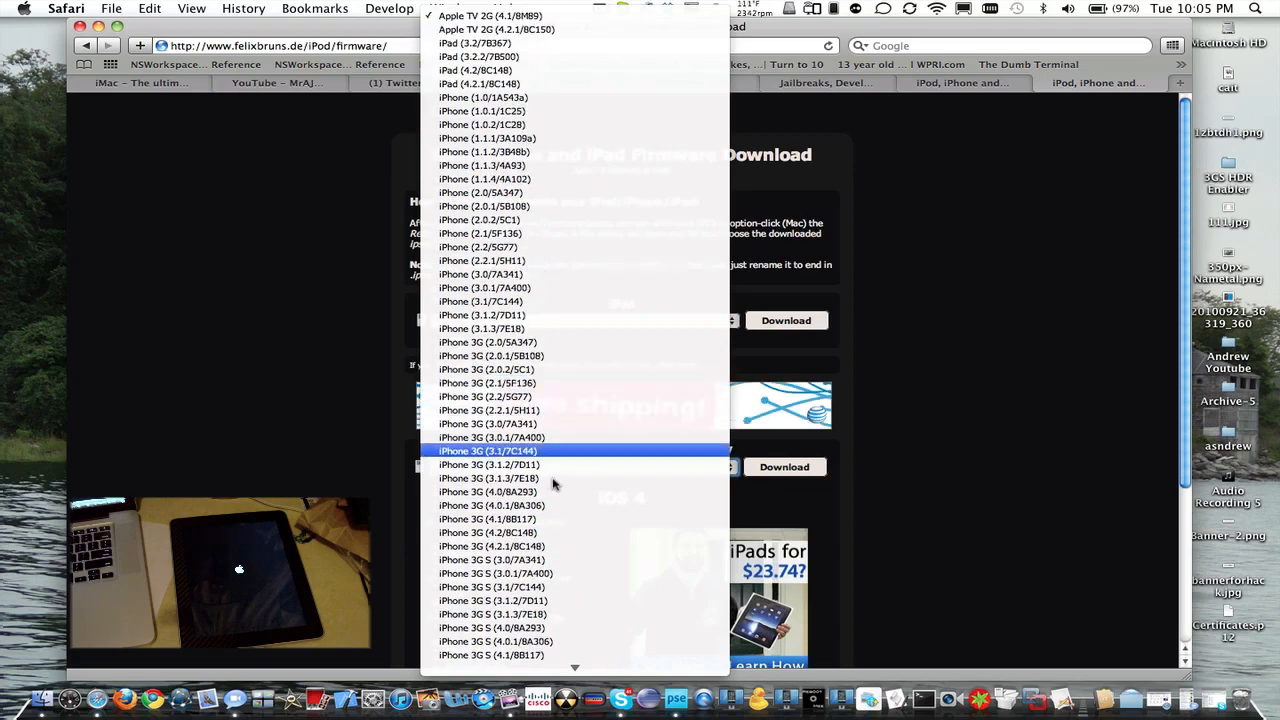
scroll(down, 3)
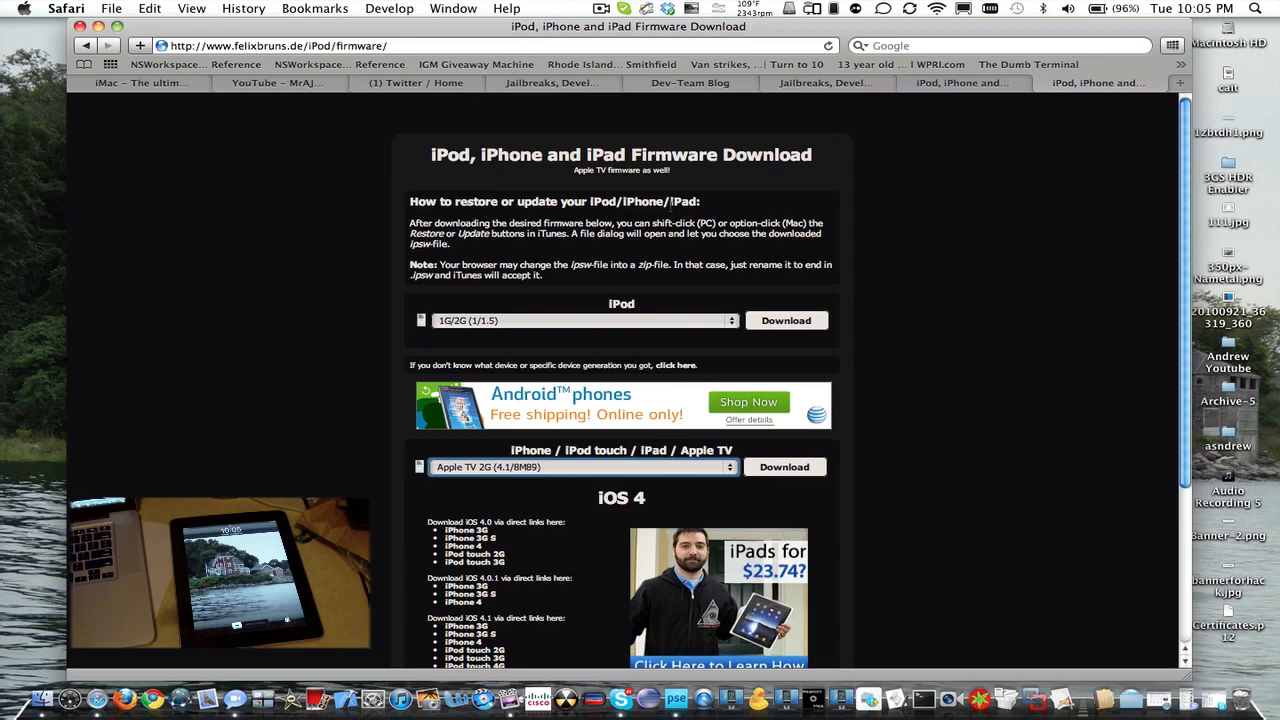
mouse_move(343, 145)
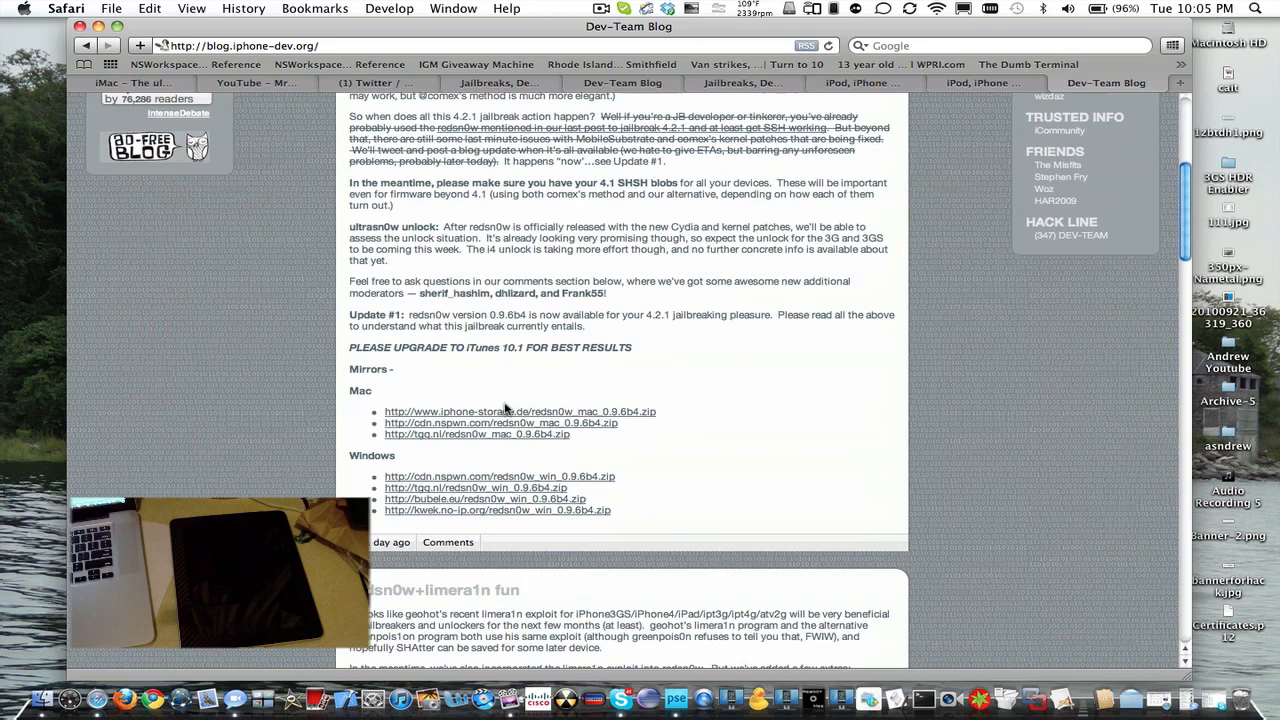
Step: Scroll the Dev-Team Blog page down to the redsn0w 0.9.6b4 mirror links
scroll(down, 3)
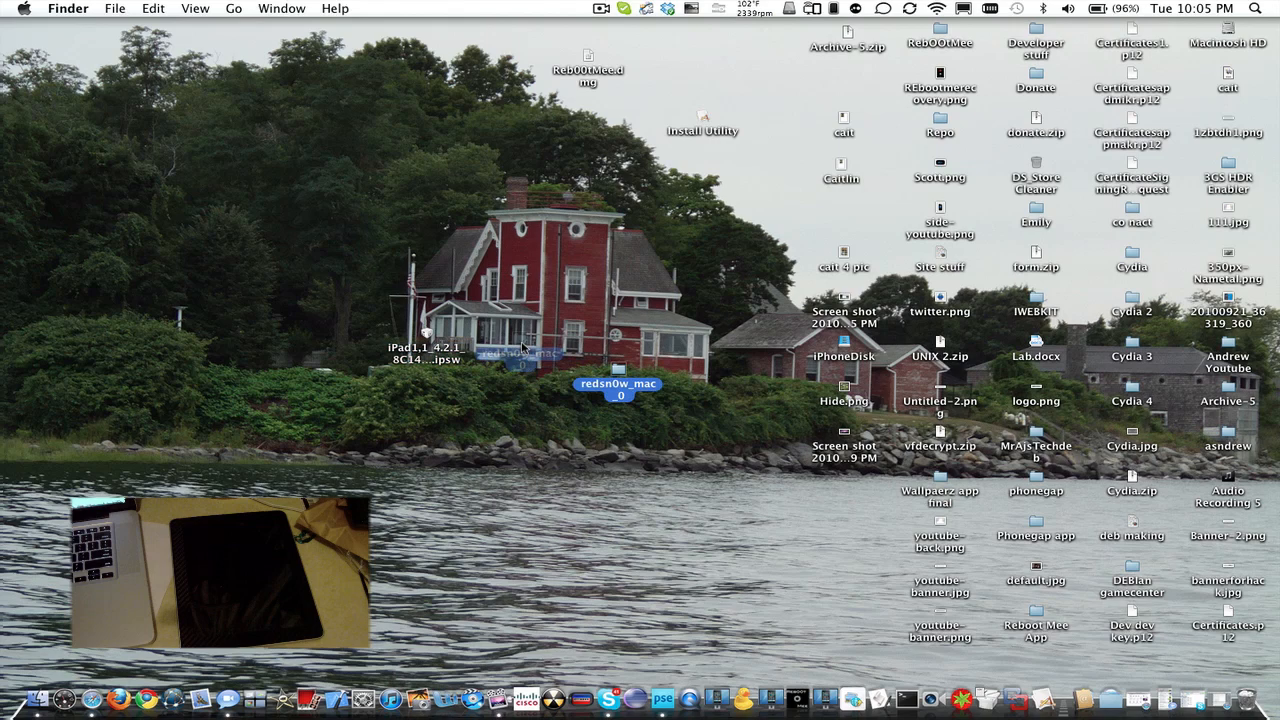
Step: Place the redsn0w_mac_0 folder beside the iPad 4.2.1 firmware file
drag(617, 388, 518, 350)
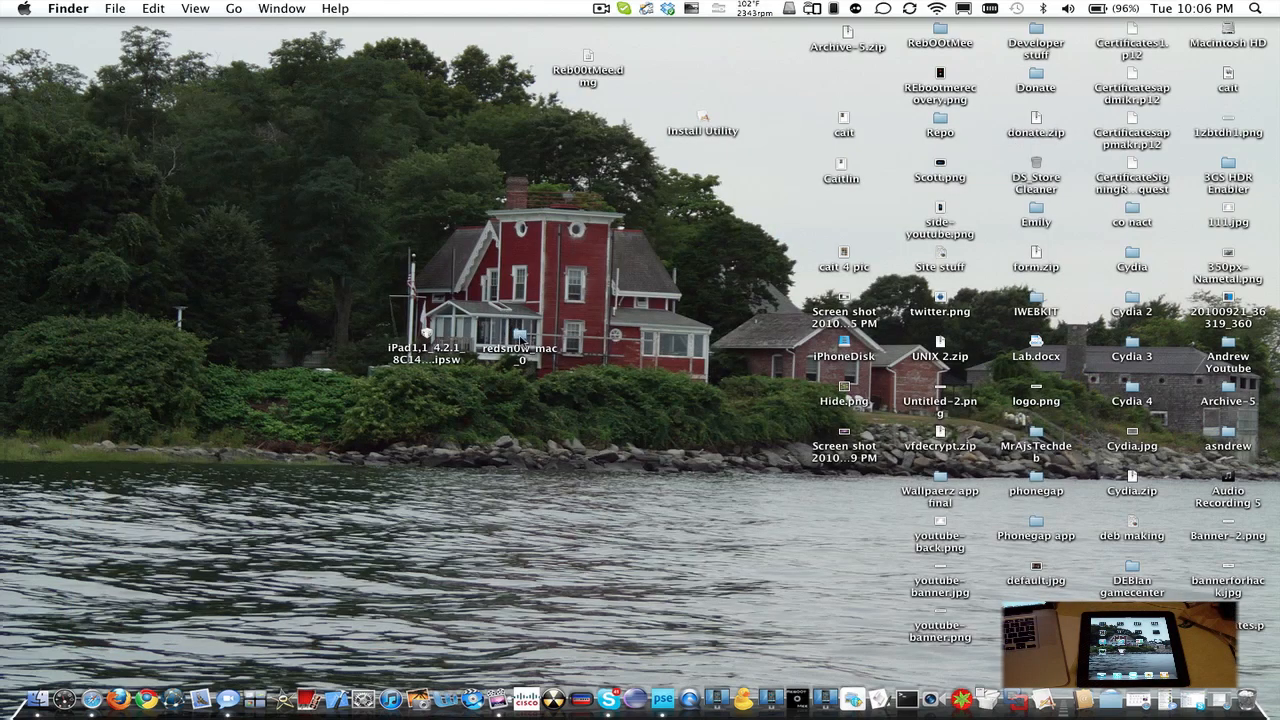
Step: Launch redsn0w from the redsn0w_mac_0 folder and centre its window
double_click(517, 353)
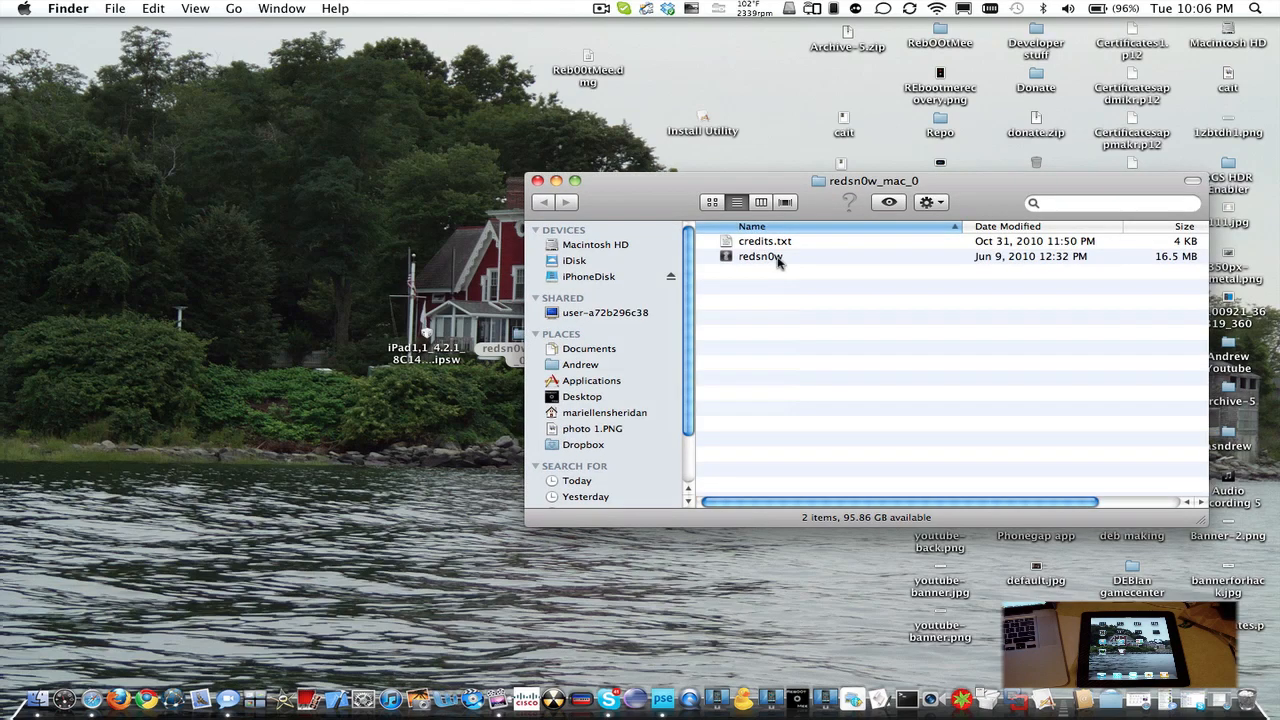
double_click(760, 256)
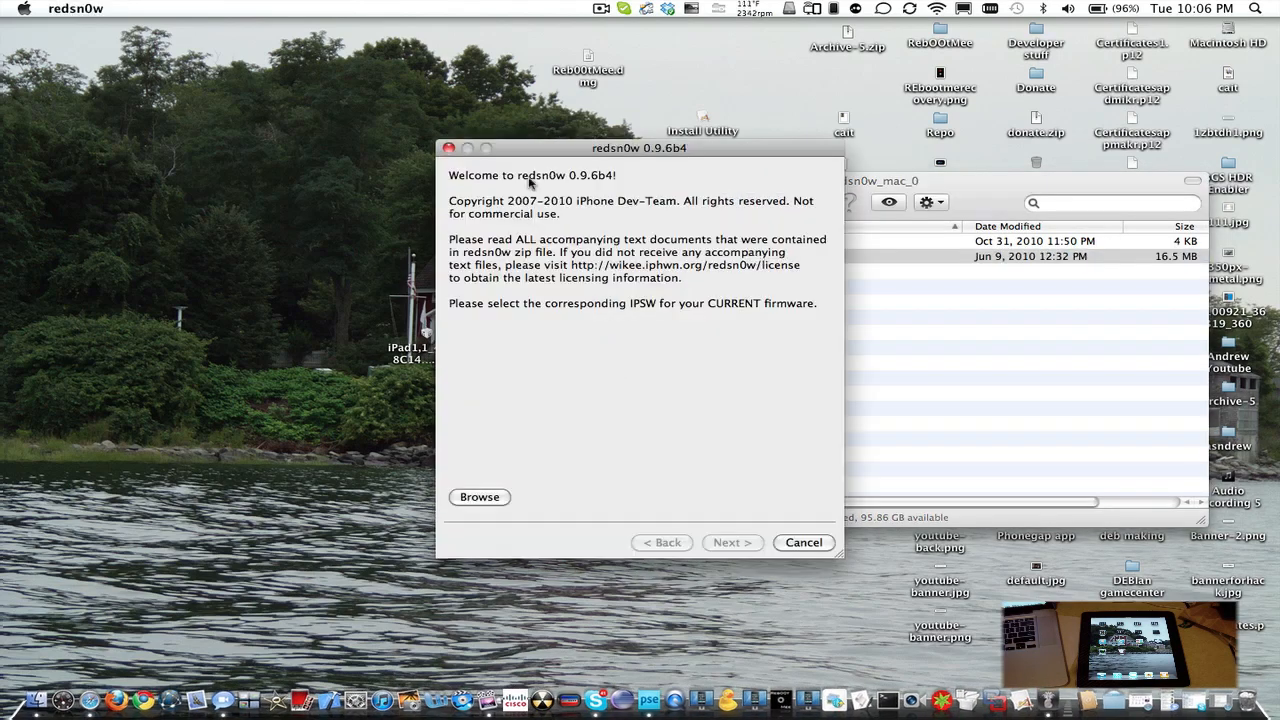
drag(639, 148, 725, 137)
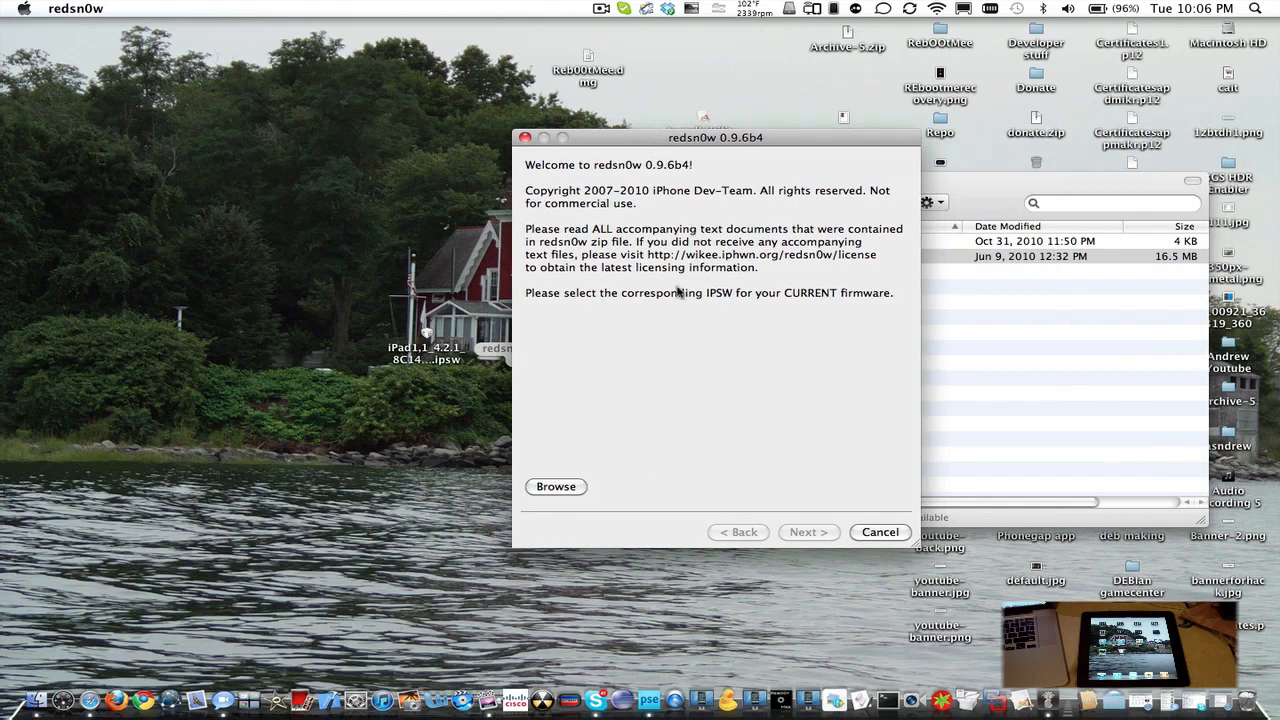
Step: Browse the Desktop for the firmware file and load it into redsn0w for processing
click(556, 486)
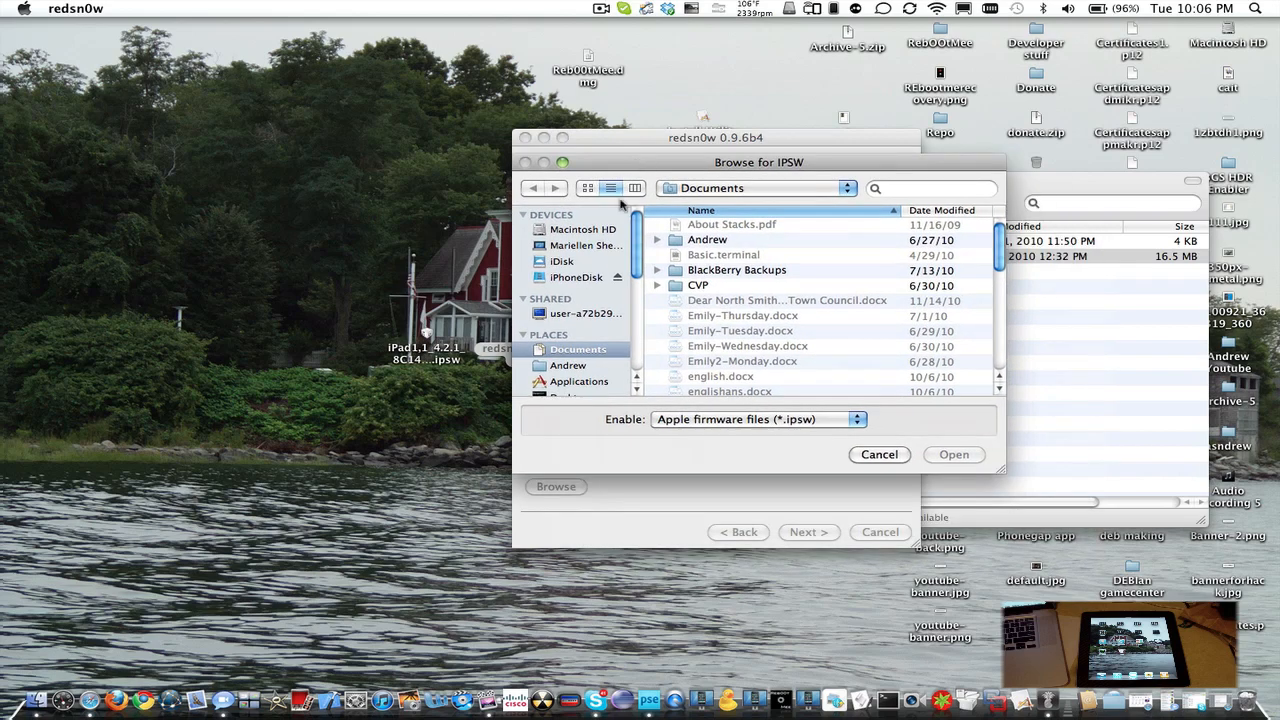
click(571, 365)
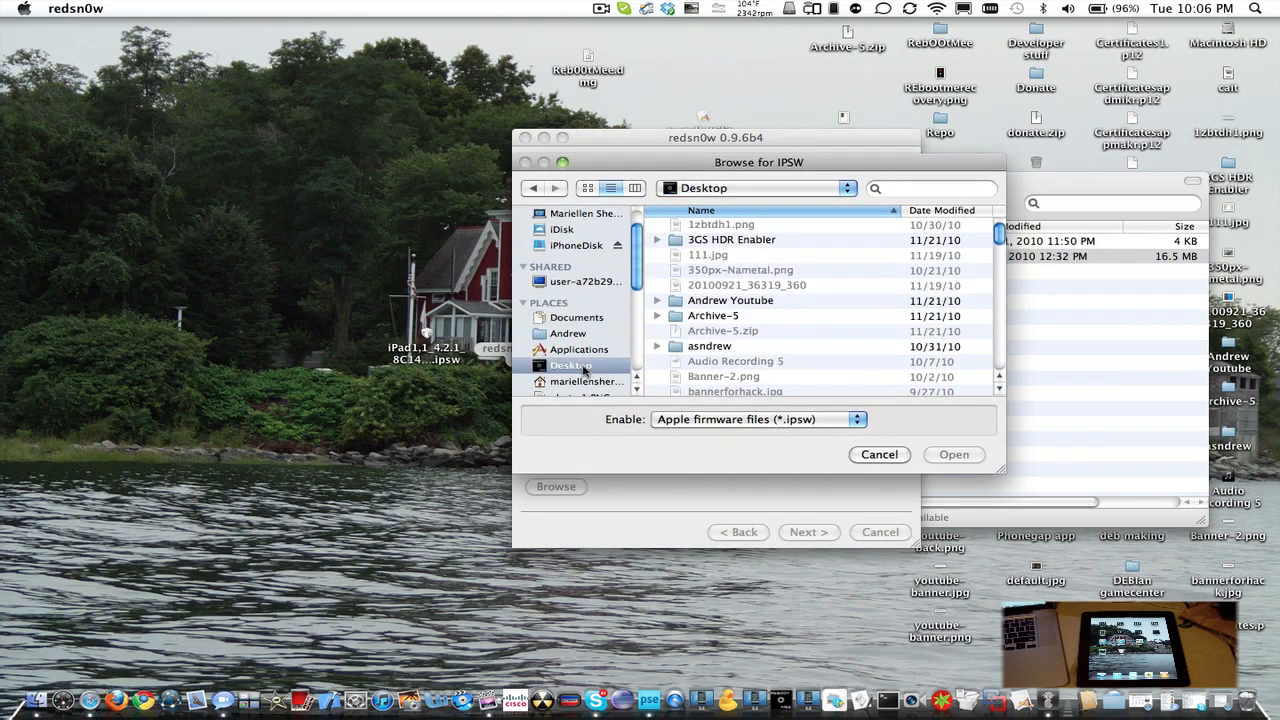
scroll(down, 3)
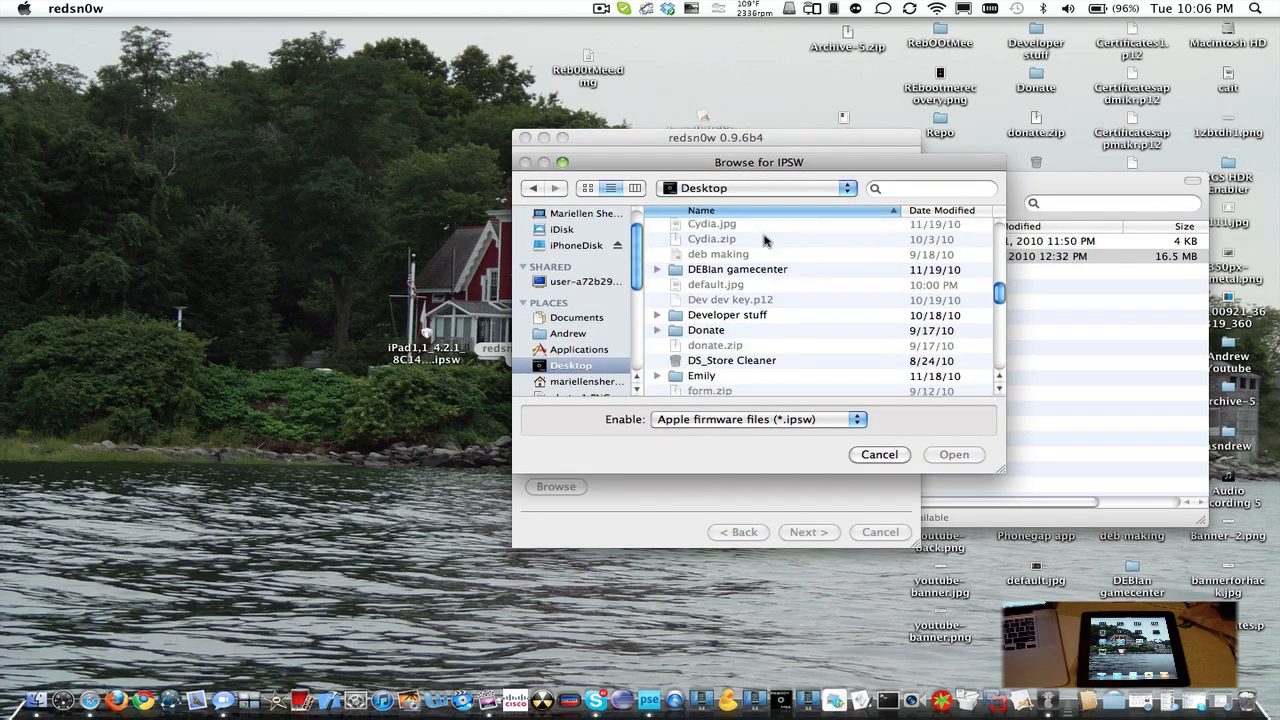
click(779, 317)
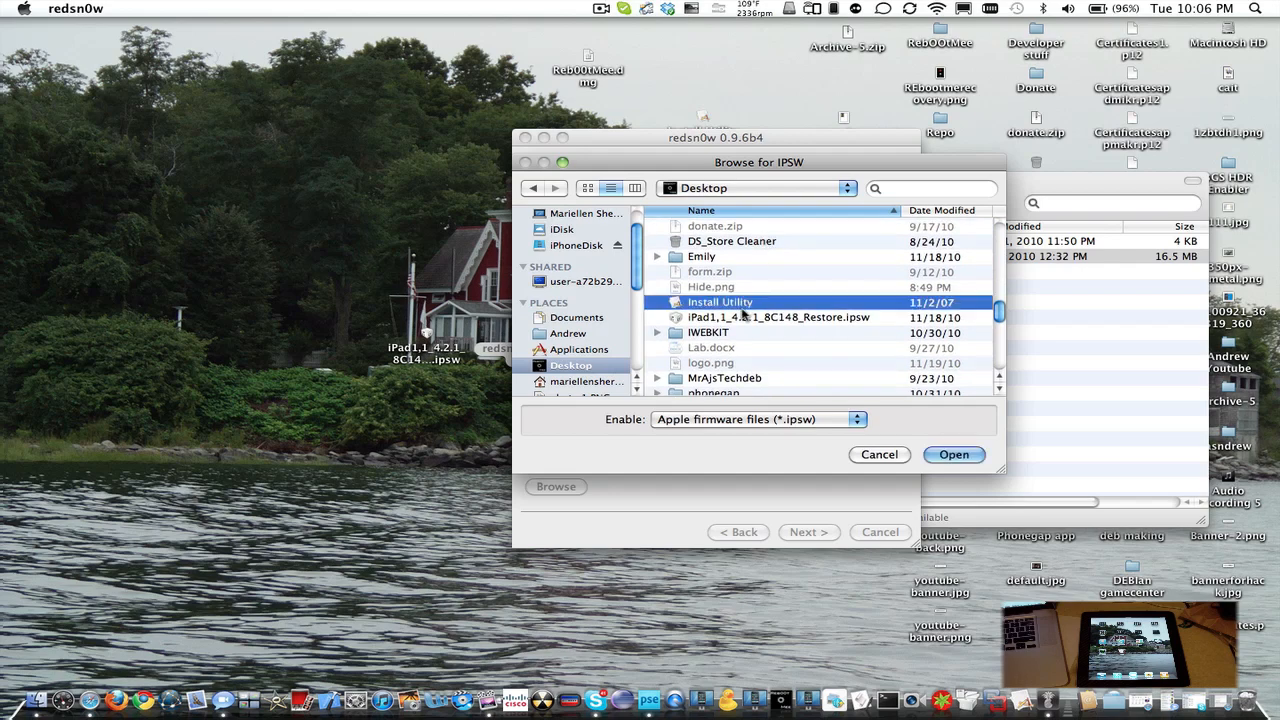
click(953, 454)
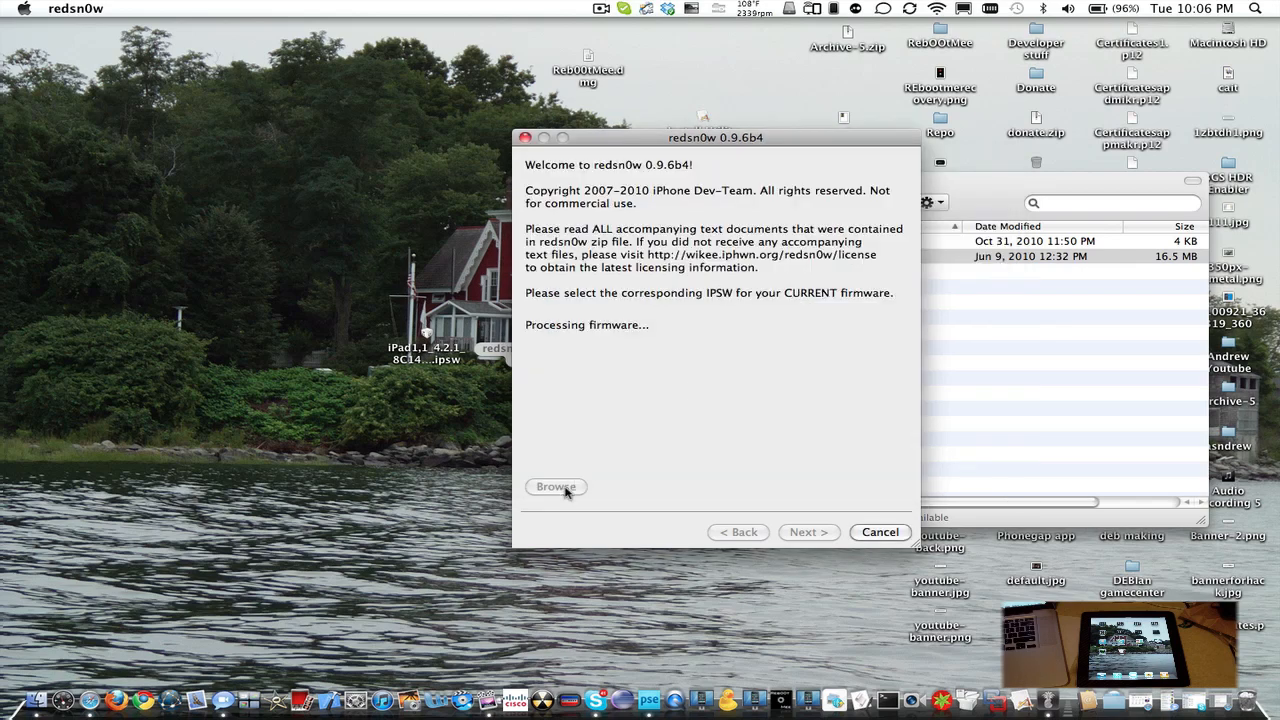
mouse_move(569, 470)
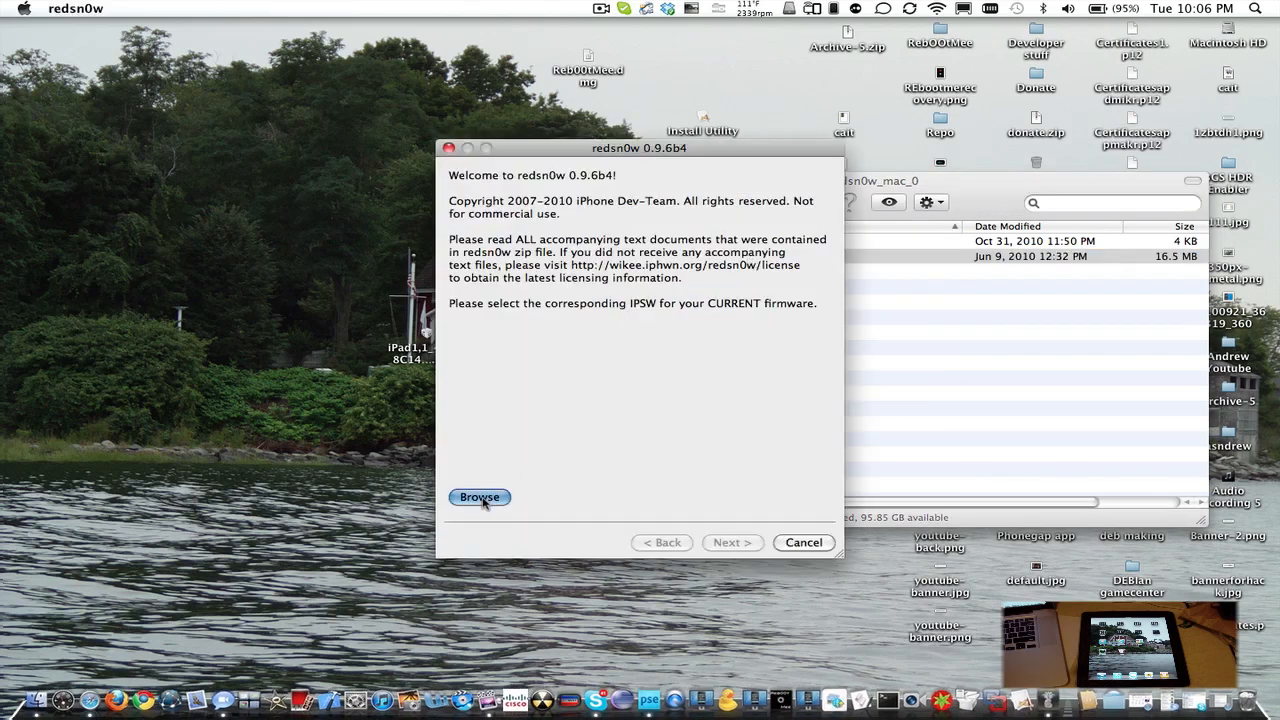
Step: Reselect iPad1,1_4.2.1_8C148_Restore.ipsw from the Desktop so redsn0w identifies it
click(479, 497)
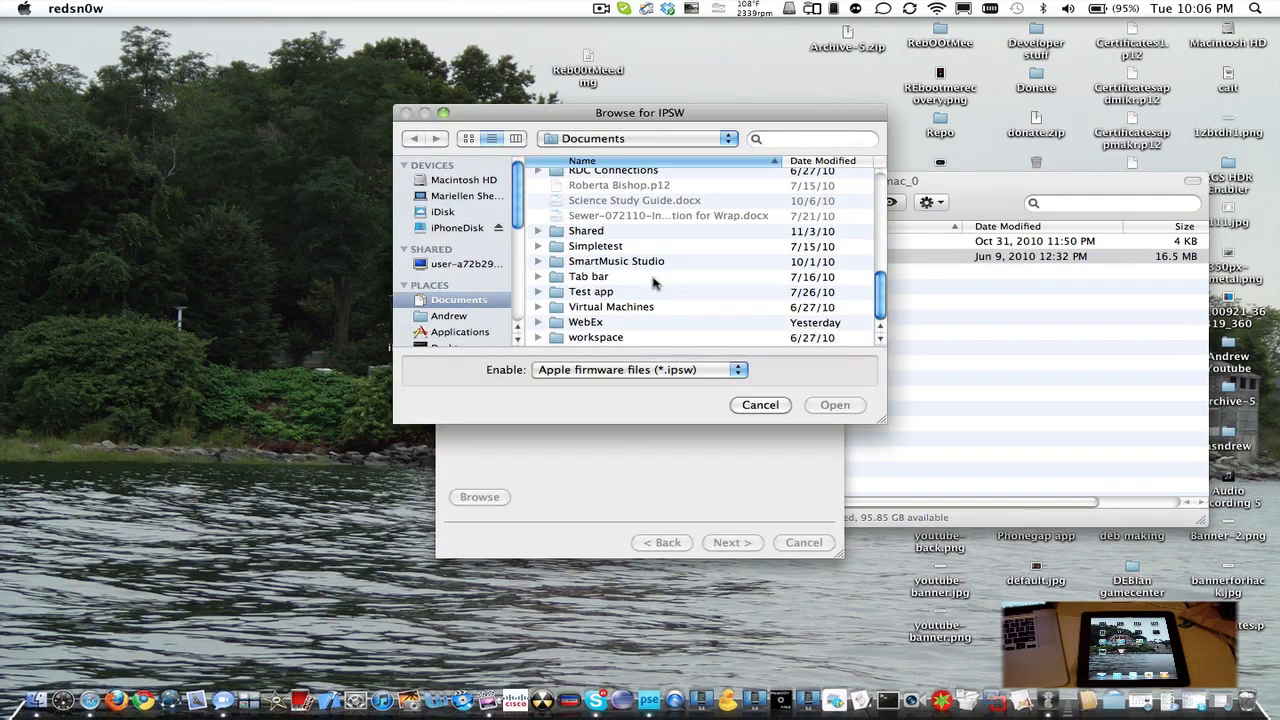
scroll(up, 3)
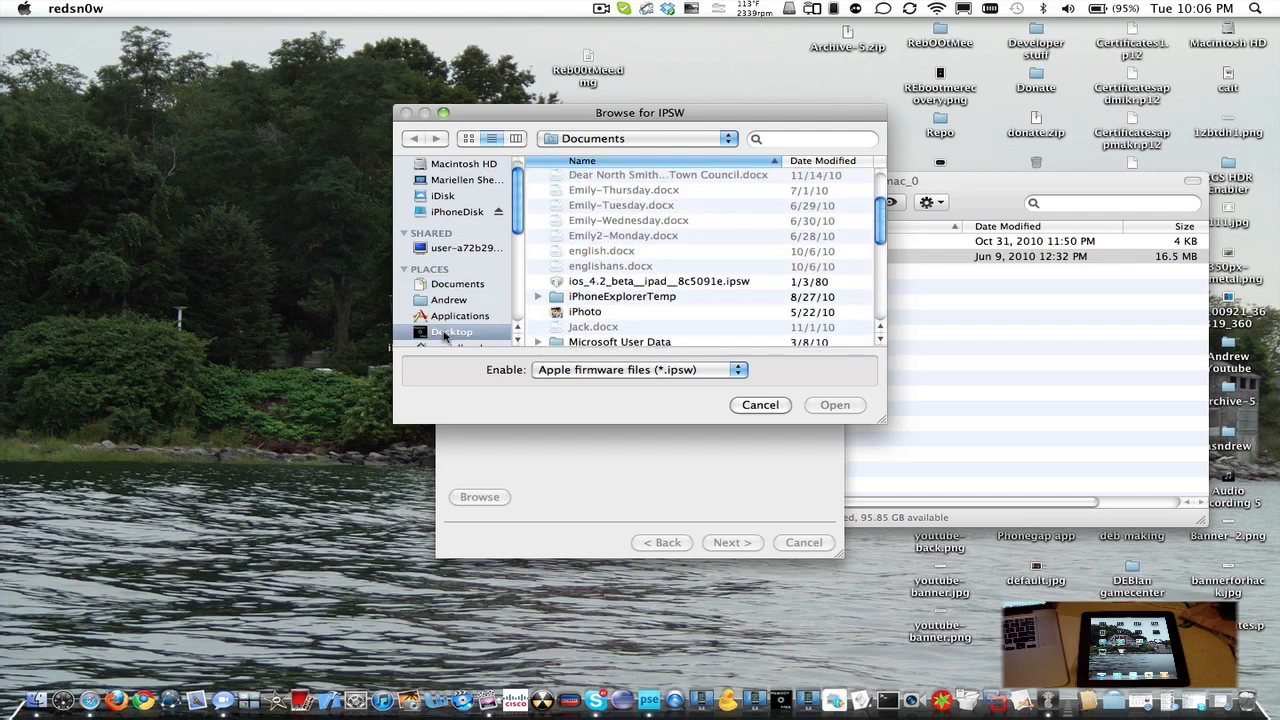
click(452, 331)
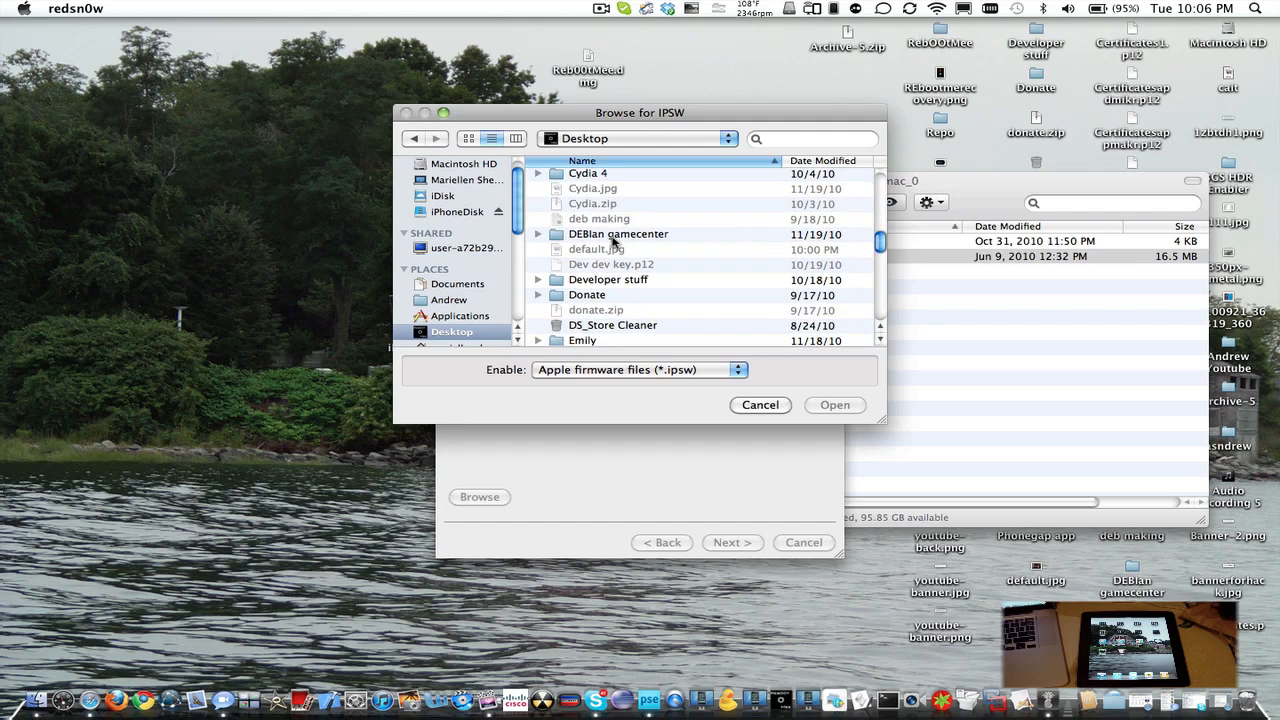
scroll(down, 3)
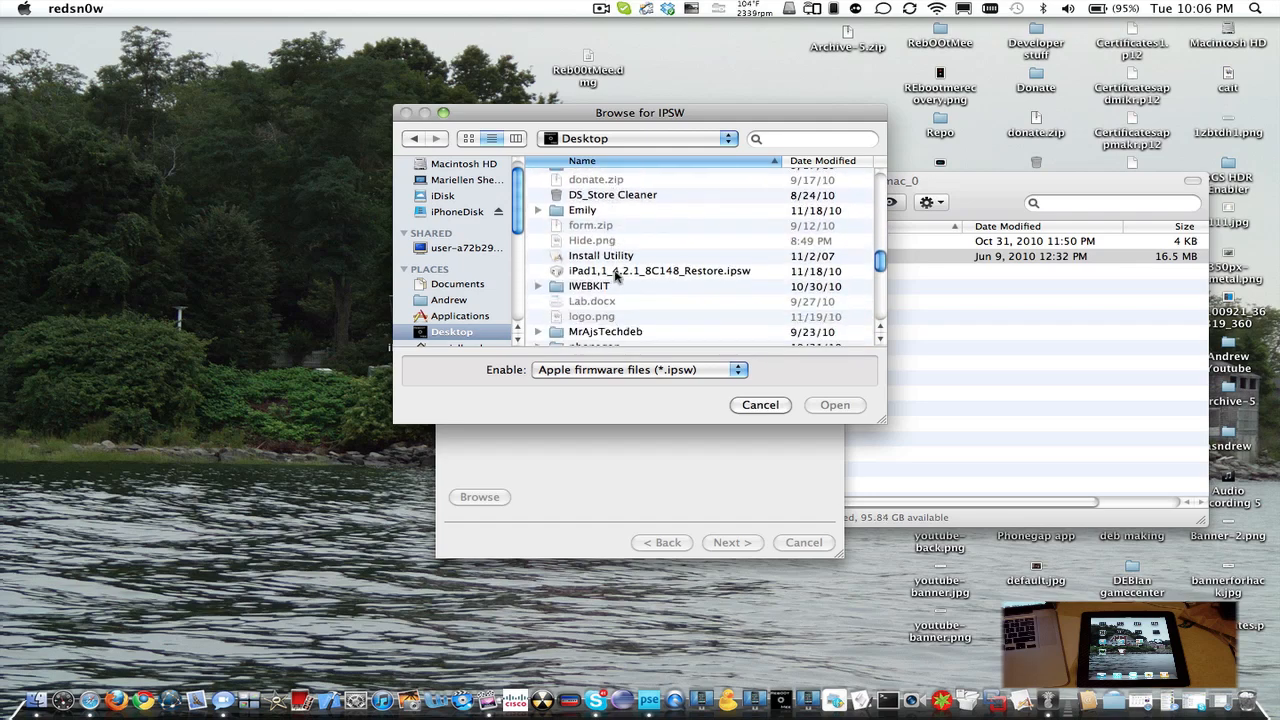
click(835, 404)
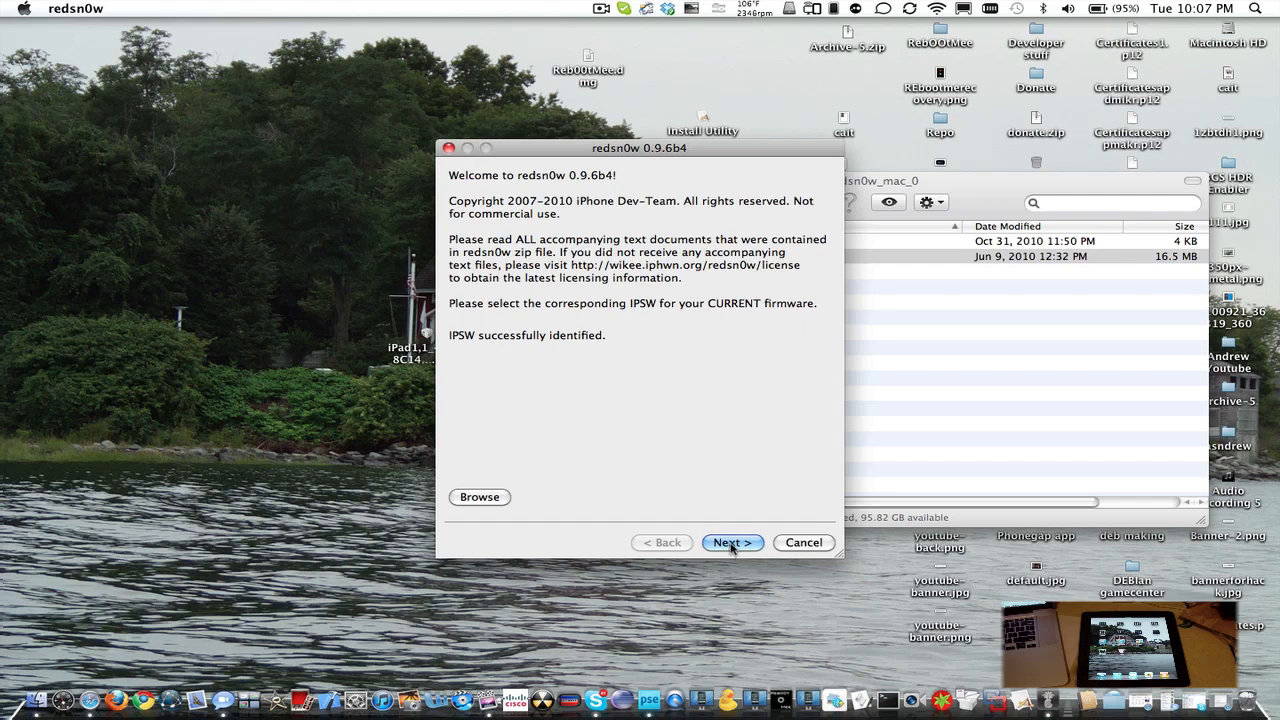
Step: Advance from the redsn0w welcome page to the jailbreak options page
click(732, 542)
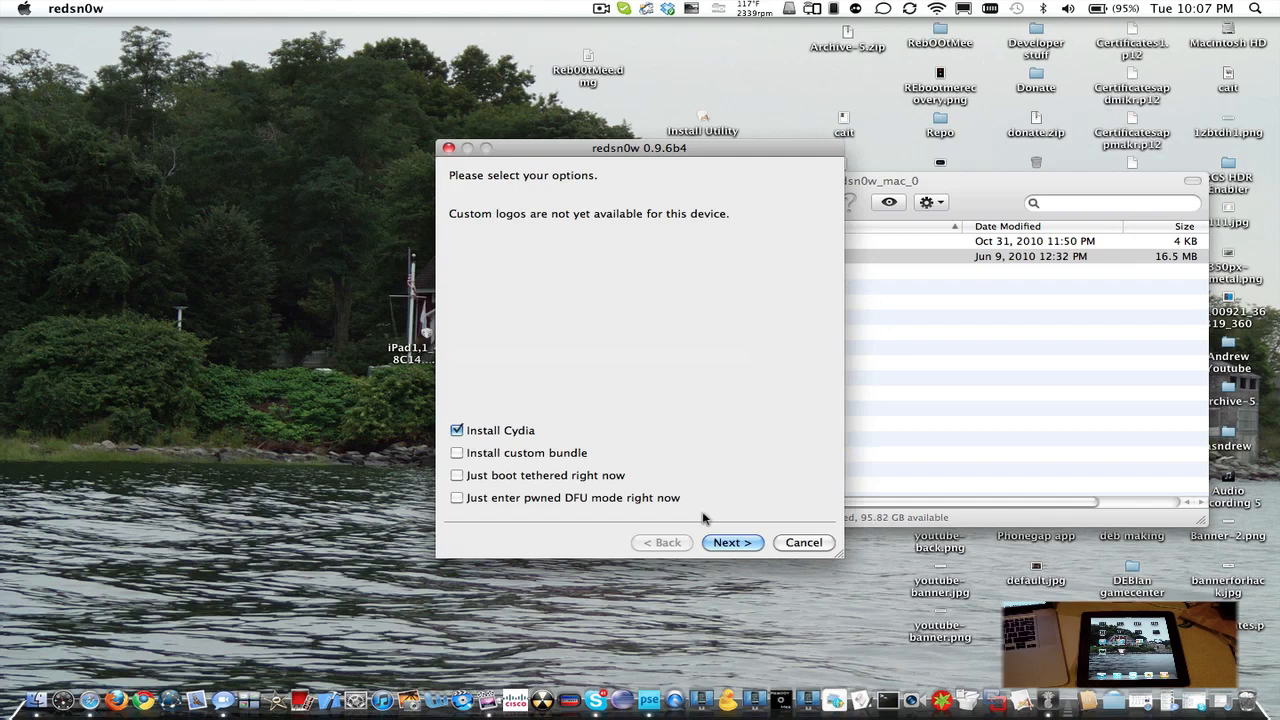
mouse_move(507, 458)
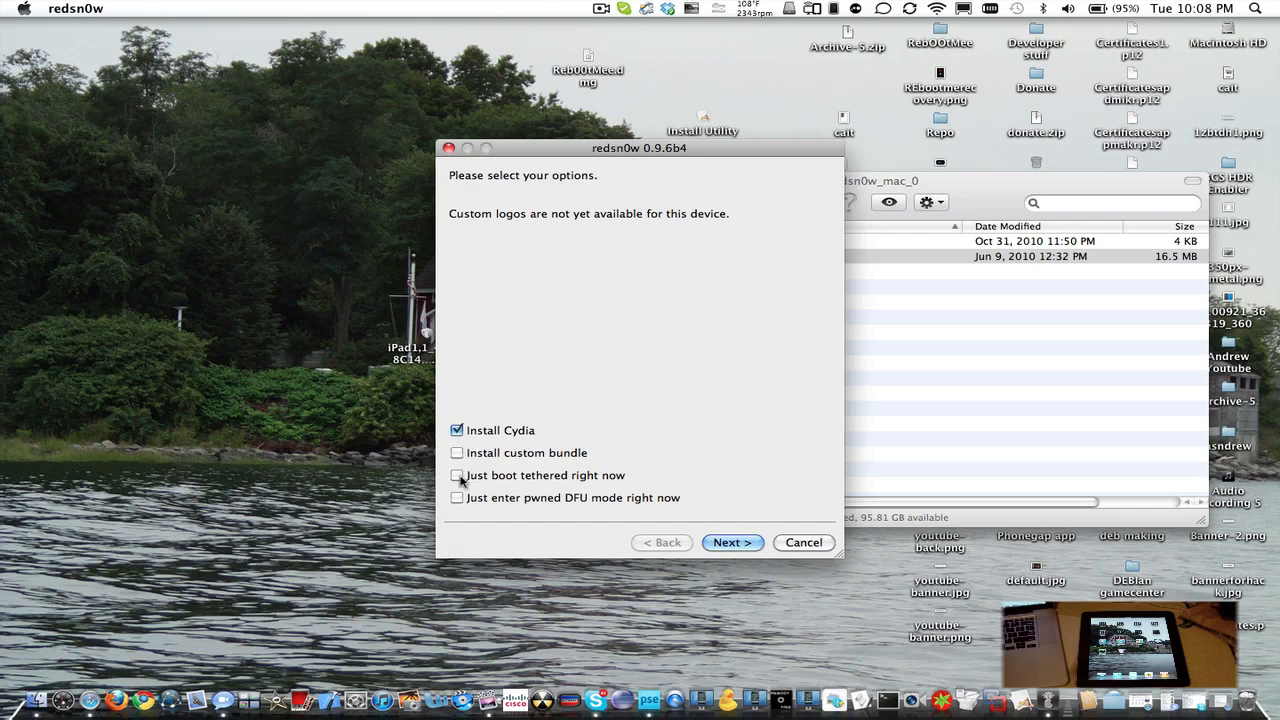
Step: Choose only 'Just boot tethered right now' and continue to the power-off instructions
click(457, 475)
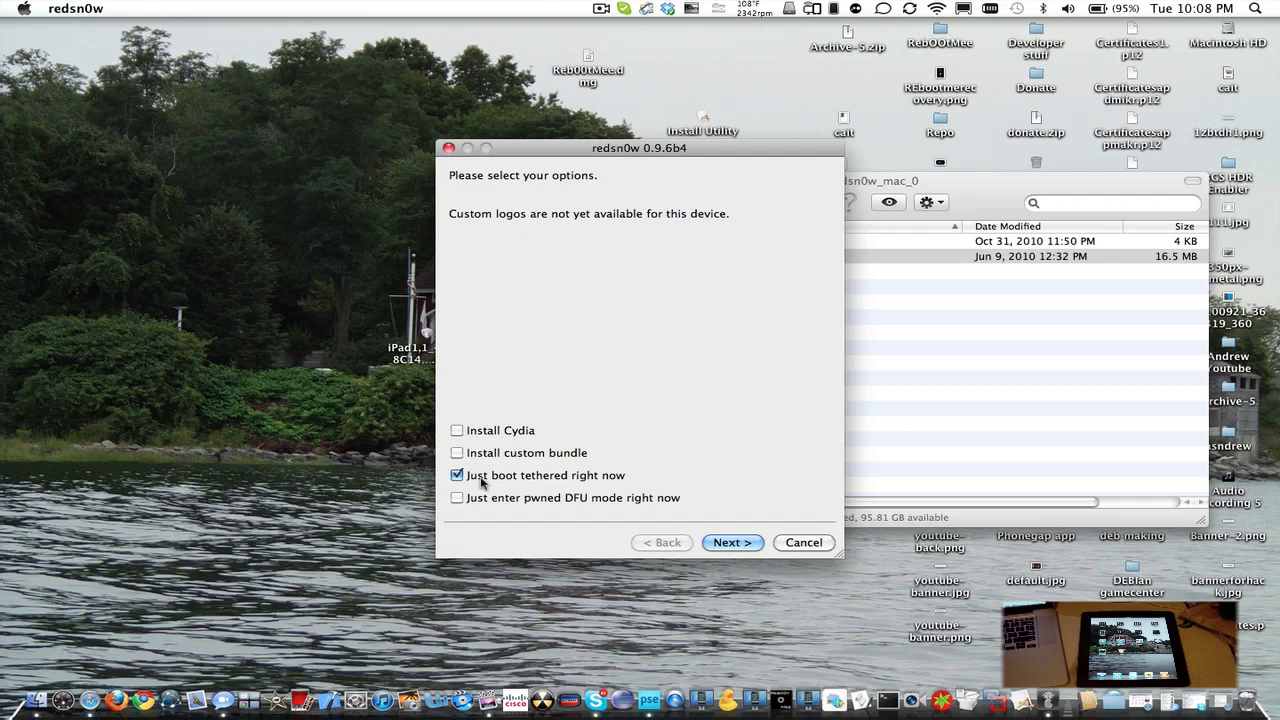
mouse_move(490, 460)
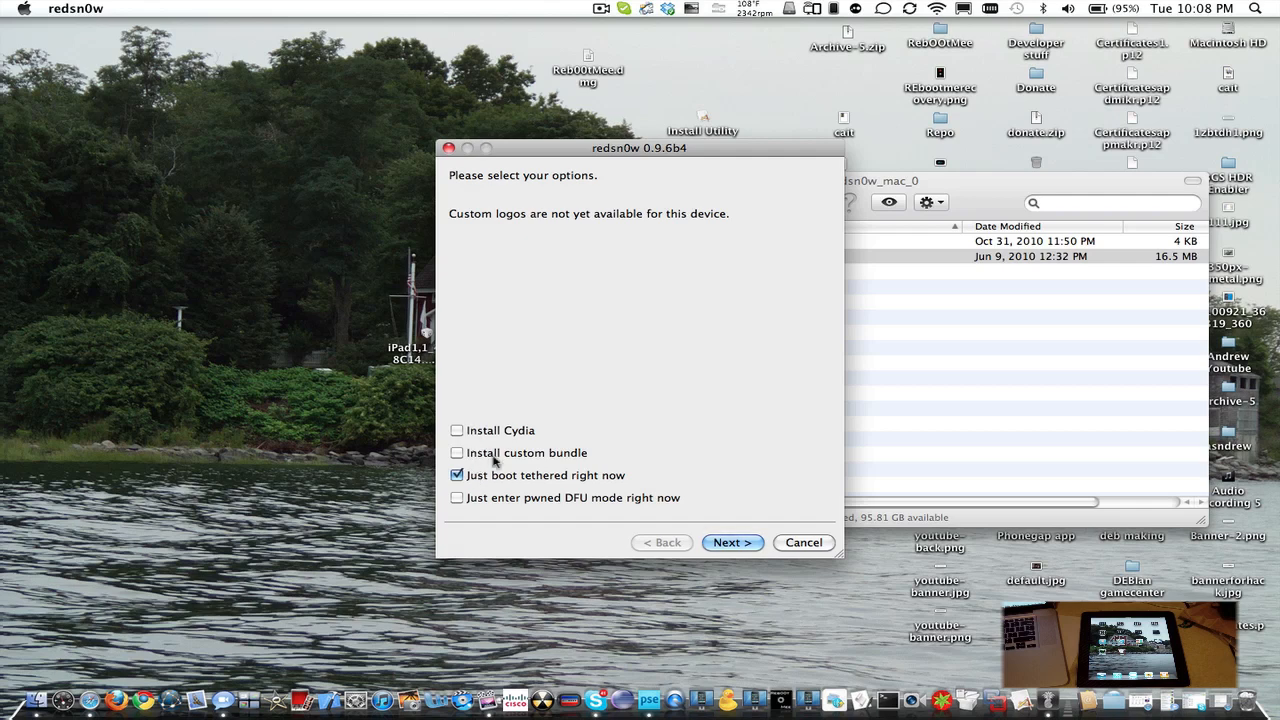
mouse_move(492, 480)
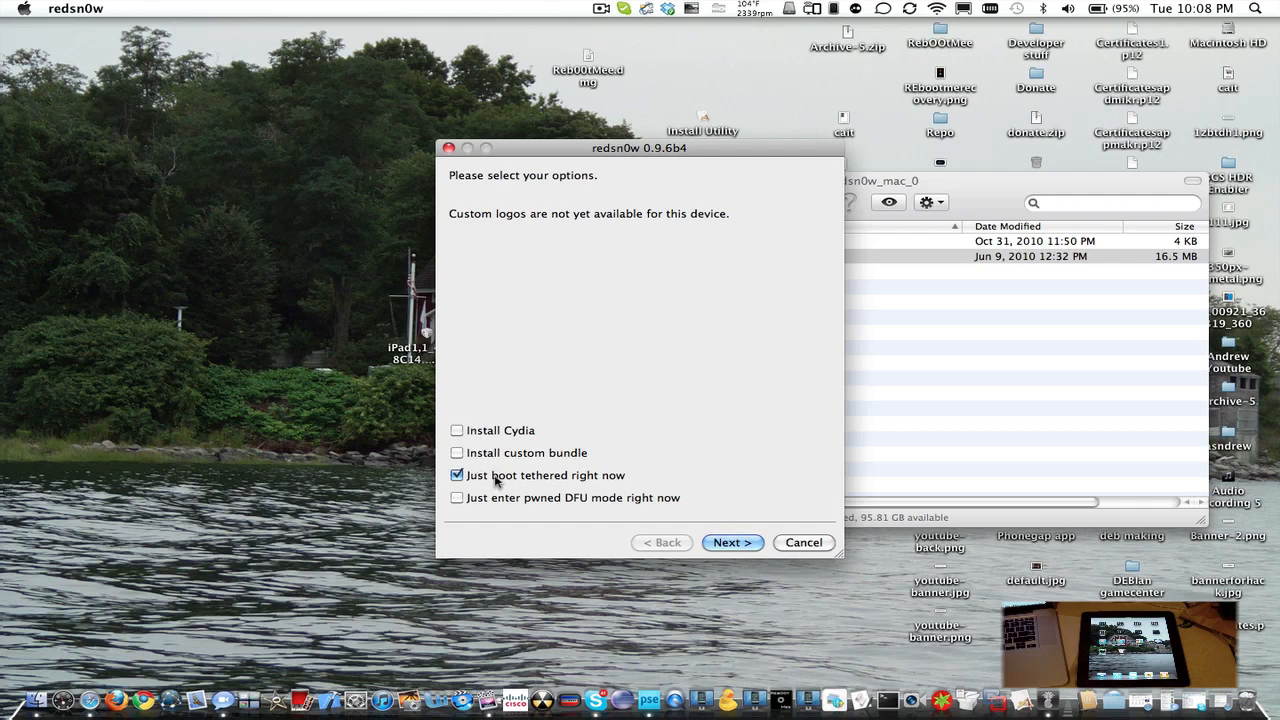
mouse_move(740, 565)
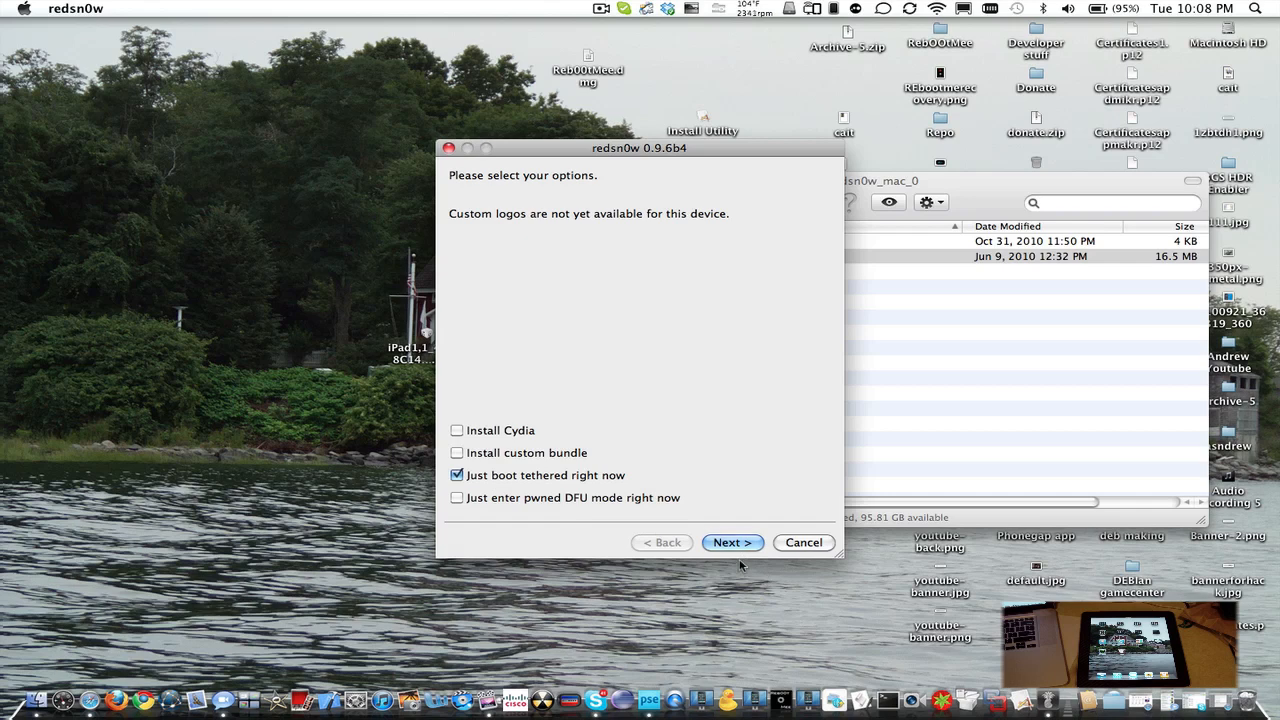
mouse_move(563, 476)
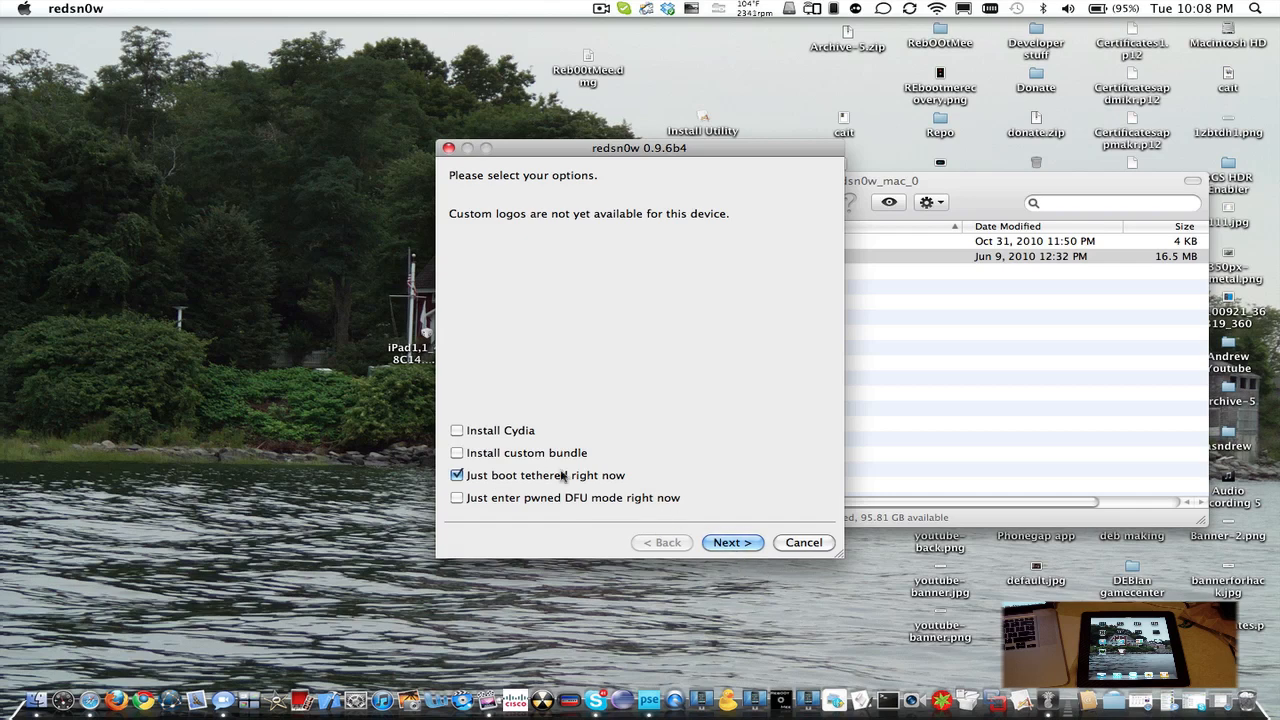
mouse_move(483, 434)
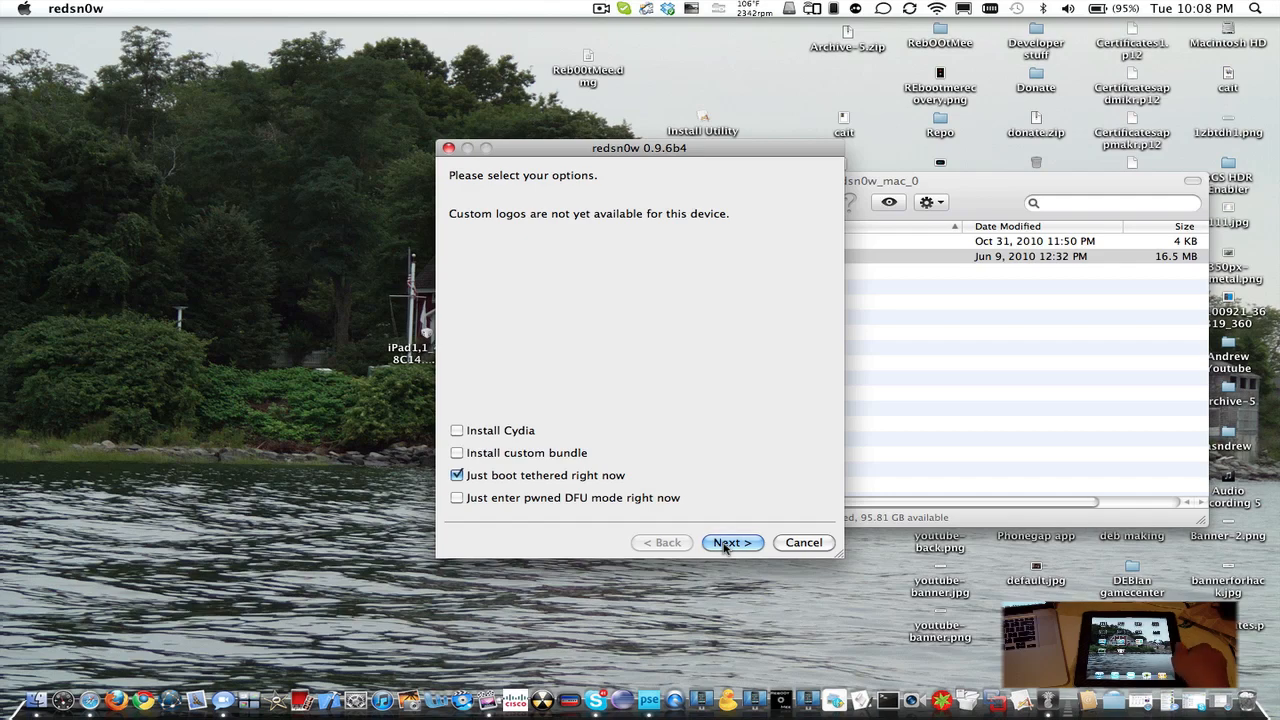
click(731, 542)
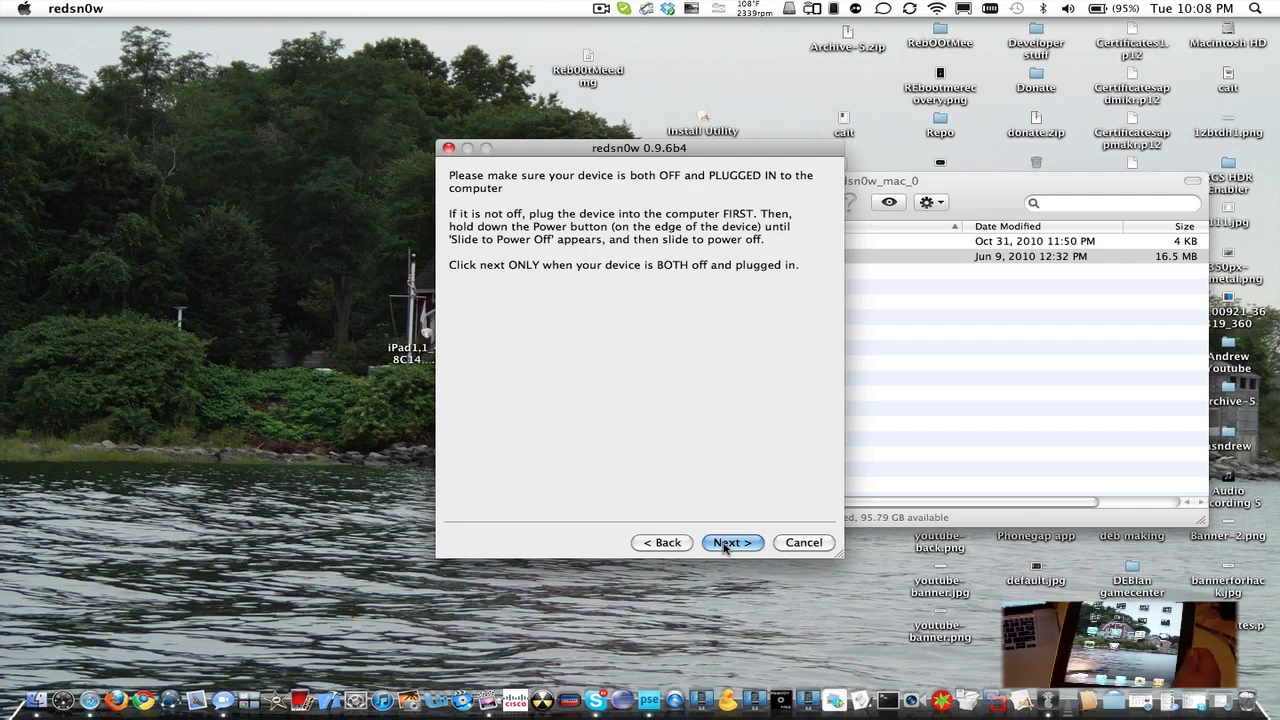